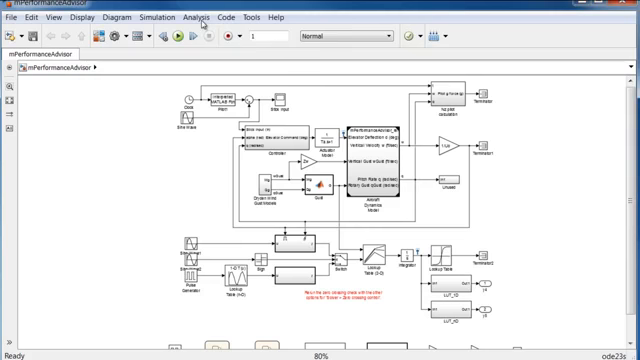
Launch Performance Advisor from the analysis features and run its selected checks on the model
left_click(176, 18)
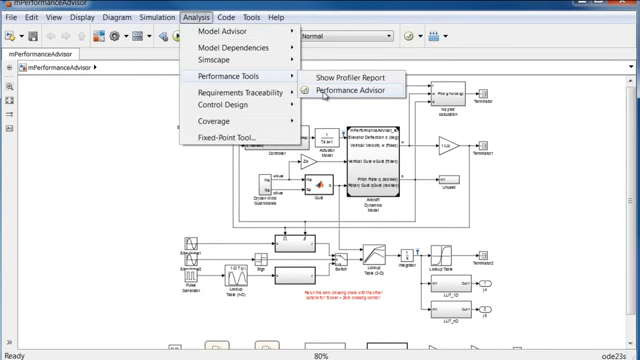
left_click(340, 94)
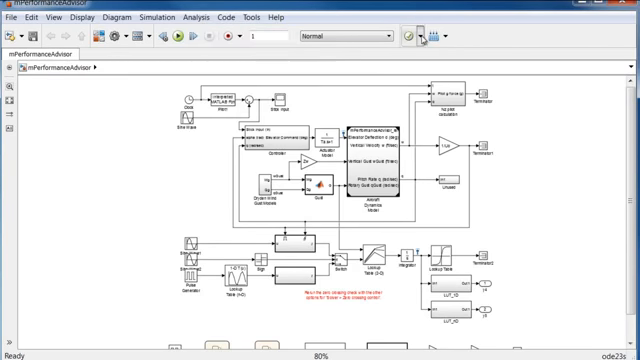
left_click(408, 36)
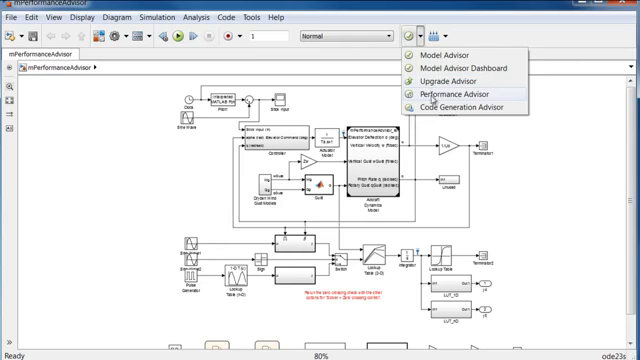
mouse_move(536, 210)
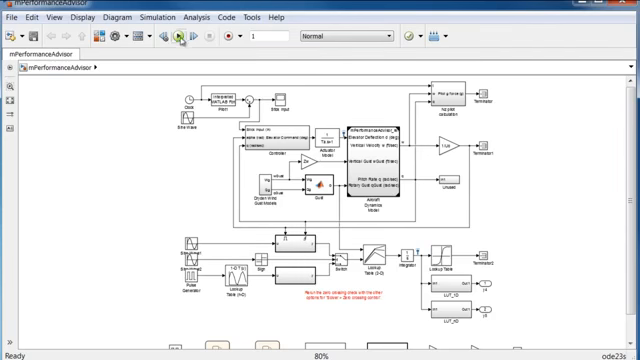
mouse_move(178, 36)
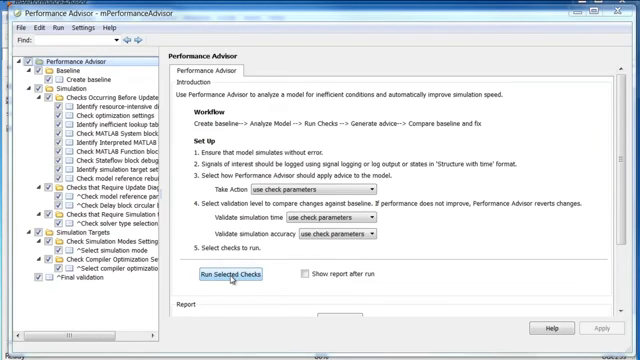
left_click(220, 276)
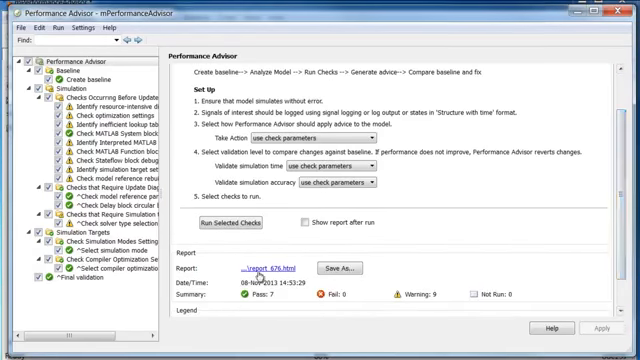
View the full advisor report showing the baseline and optimization-settings results
left_click(224, 276)
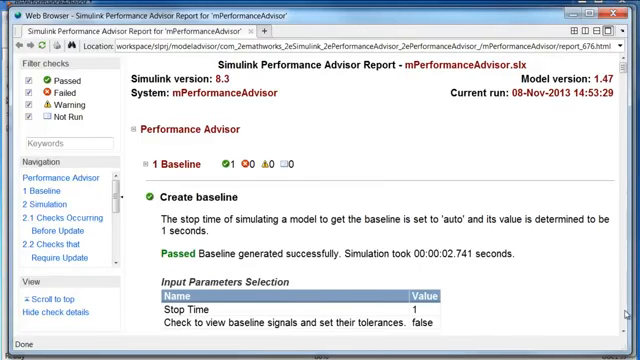
scroll("down", 3)
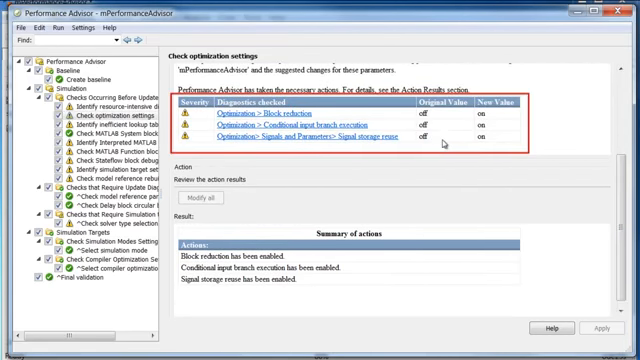
mouse_move(440, 268)
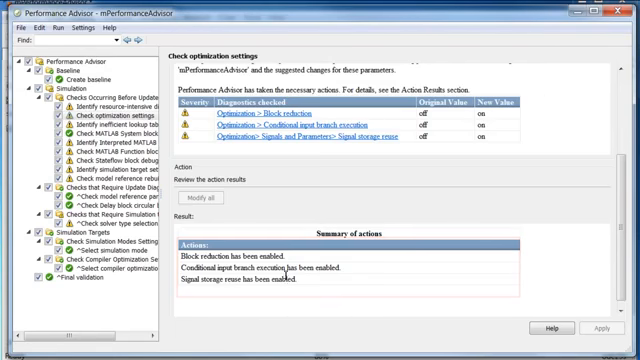
Run the solver type selection check and dismiss the Simulation Data Inspector after reviewing signals
left_click(72, 212)
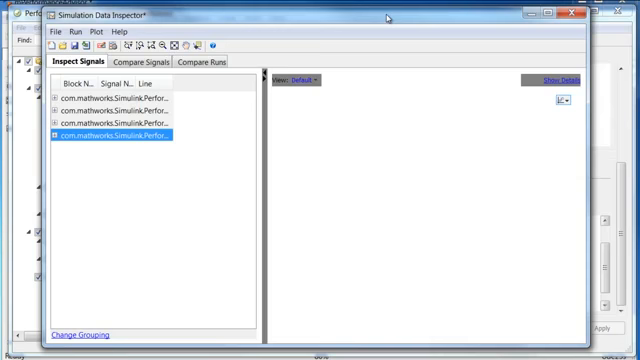
left_click(204, 60)
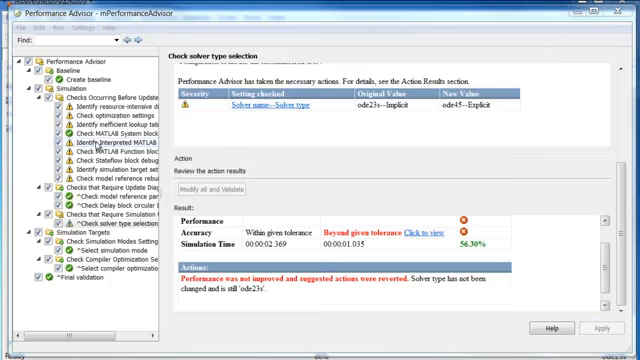
Run the Identify Interpreted MATLAB Function Blocks check and review the summary of replaced blocks
left_click(62, 144)
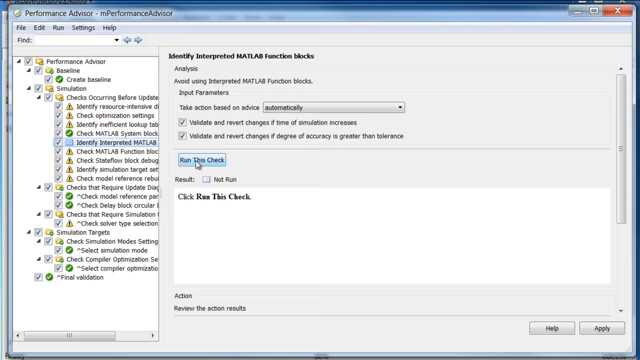
left_click(200, 164)
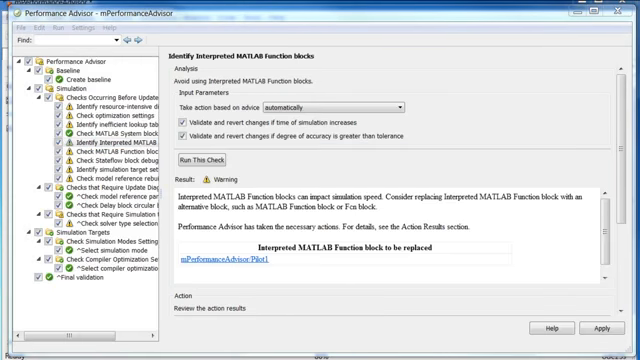
scroll("down", 3)
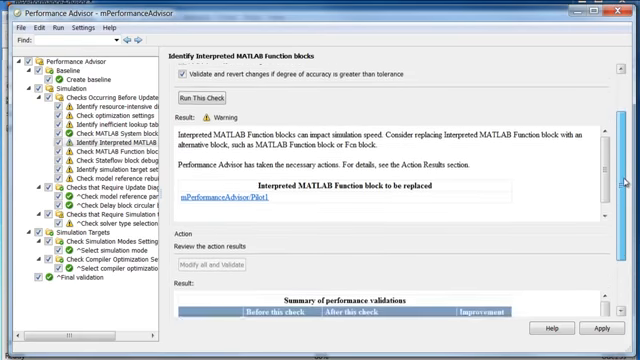
scroll("down", 3)
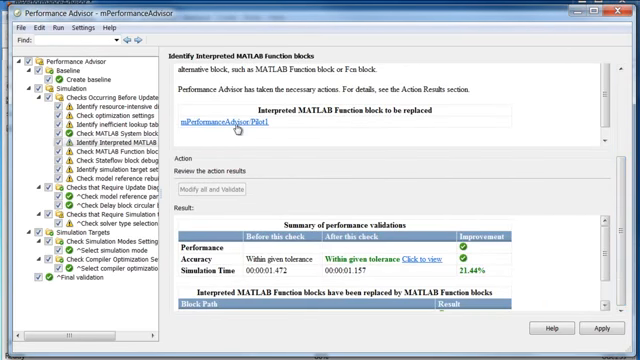
mouse_move(592, 244)
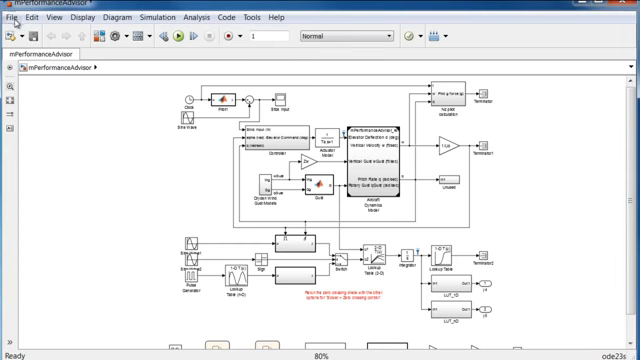
Close the model window, bringing up the save-before-closing prompt
left_click(12, 16)
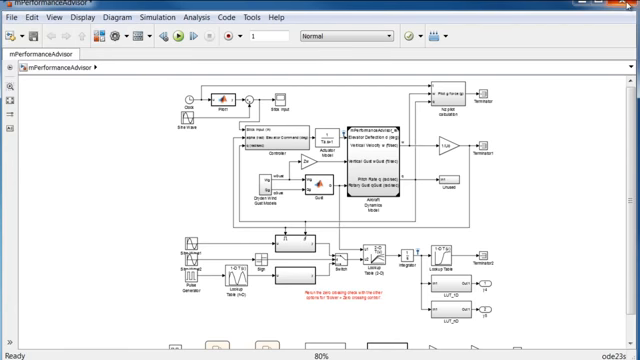
left_click(632, 4)
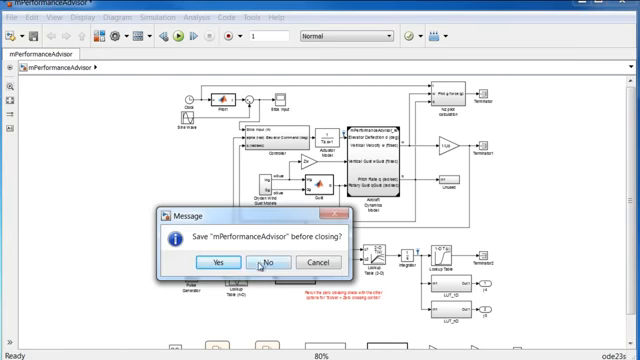